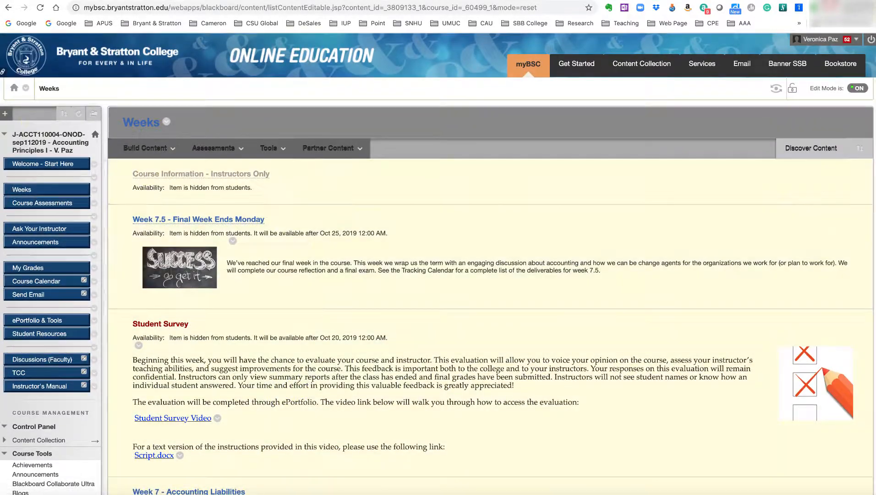
Go to Weeks and enter the 'Week 1 - Introduction to Accounting' folder
{"action": "left_click", "coordinate": [22, 189]}
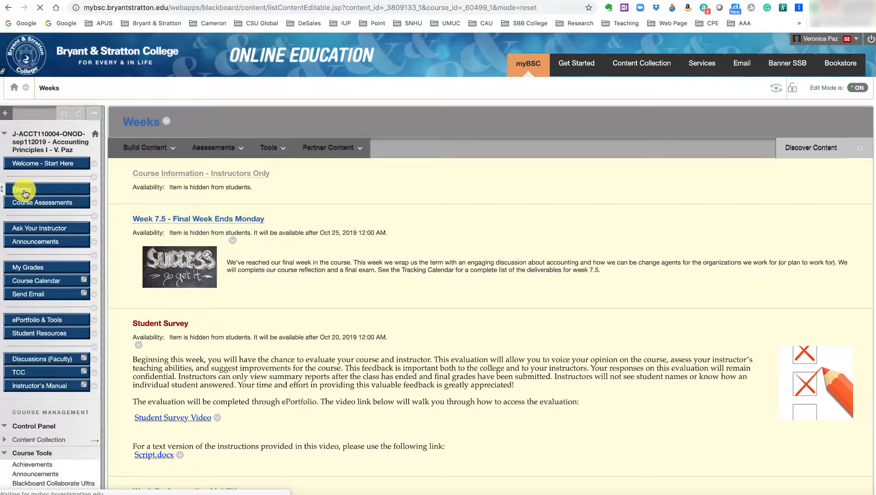
{"action": "scroll", "scroll_direction": "down", "scroll_amount": 3}
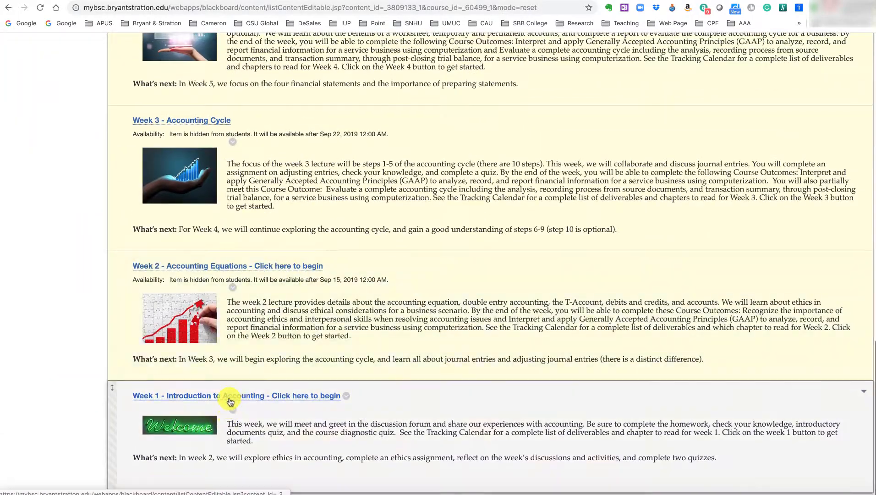
{"action": "left_click", "coordinate": [237, 396]}
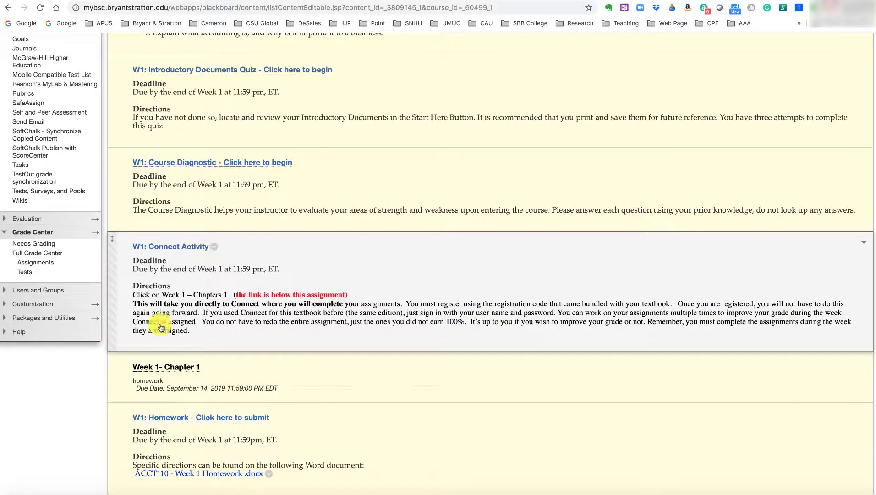
Launch the 'Week 1- Chapter 1' Connect assignment (9 questions, 90 points)
{"action": "left_click", "coordinate": [165, 367]}
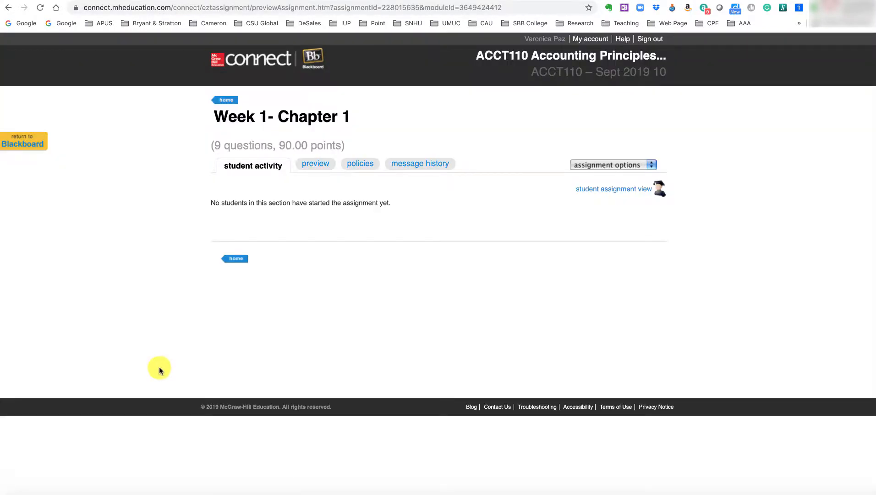
{"action": "mouse_move", "coordinate": [327, 369]}
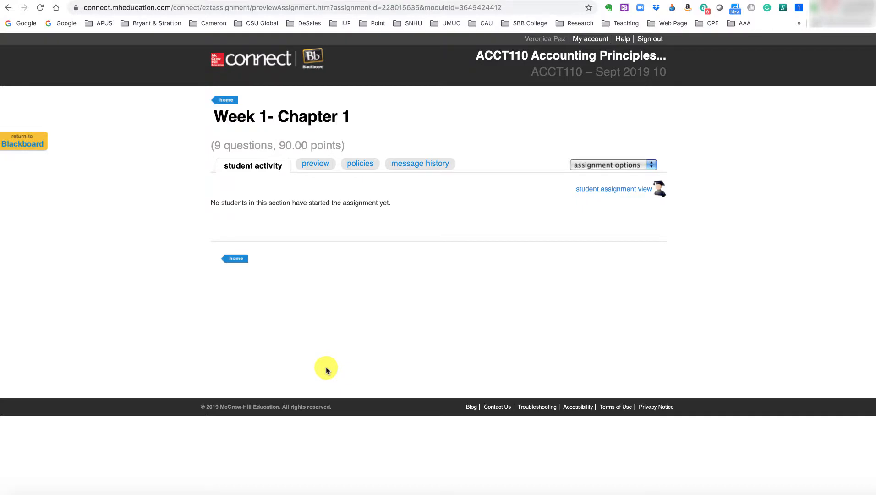